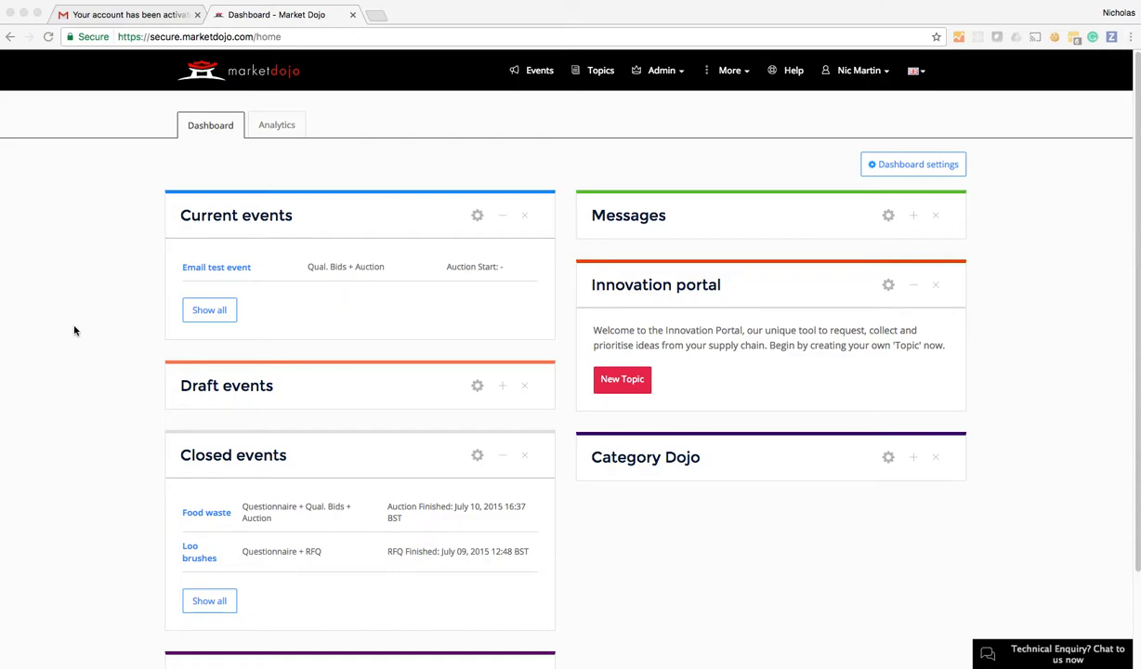
mouse_move(39, 332)
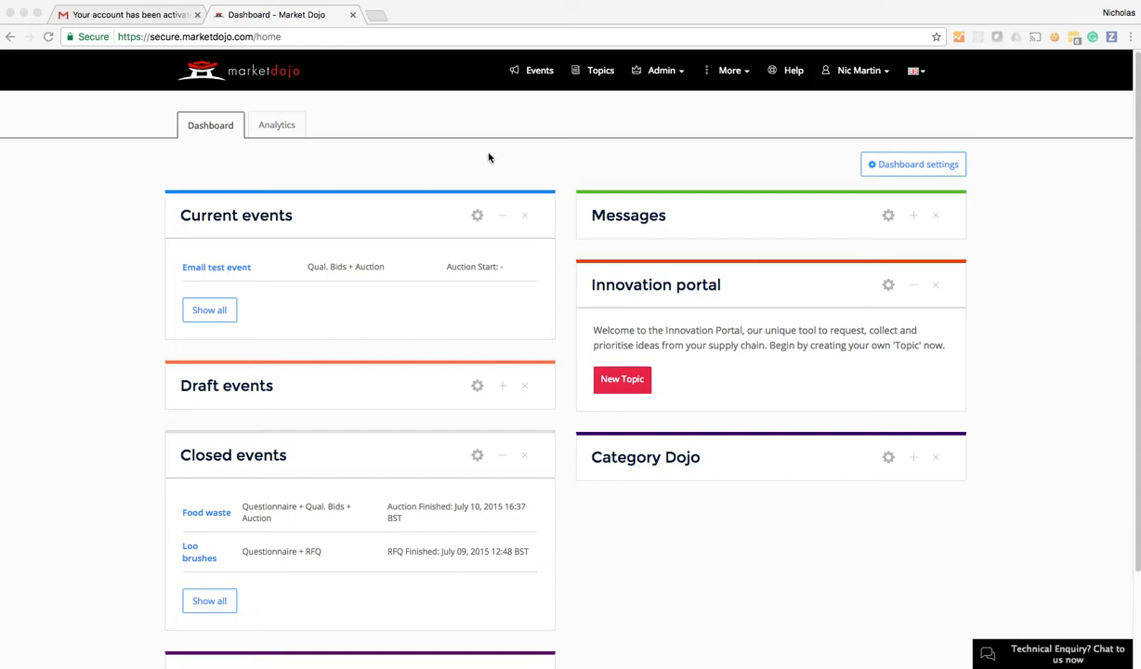
Enter rocket-company as the custom web address subdomain in Display Settings.
click(662, 71)
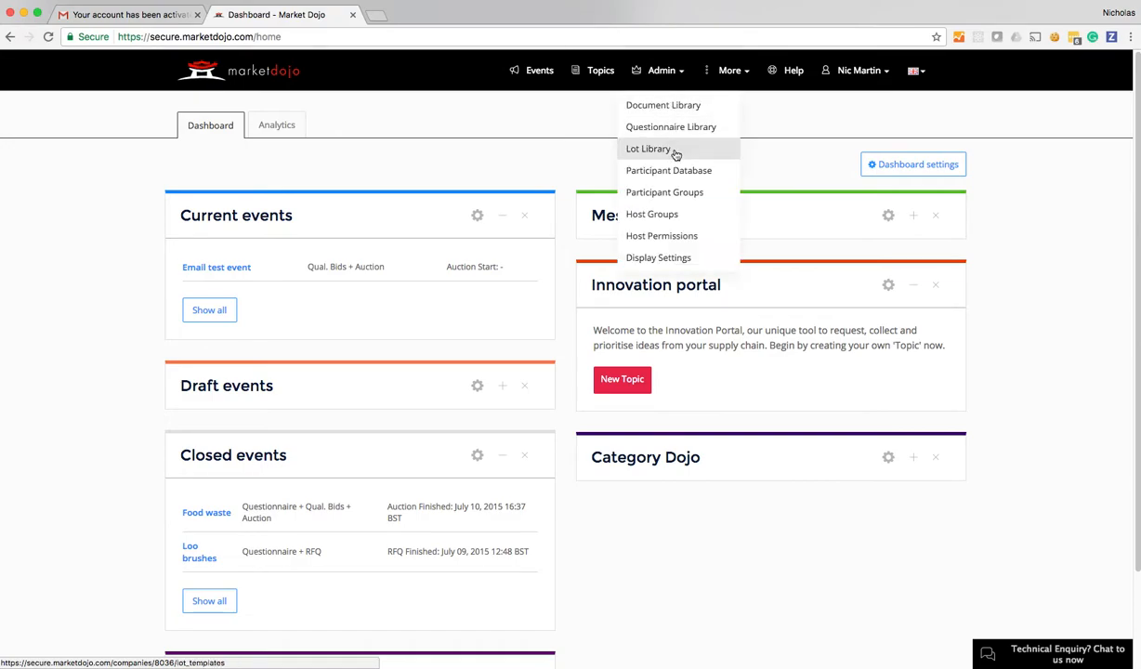
click(658, 257)
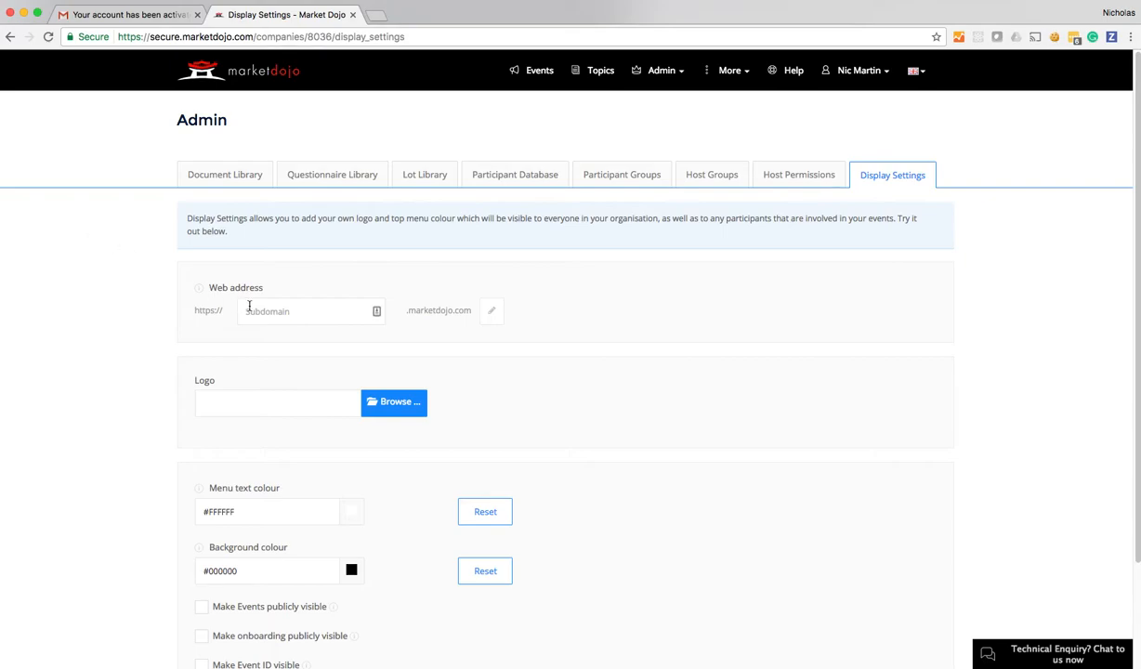
text(rocket)
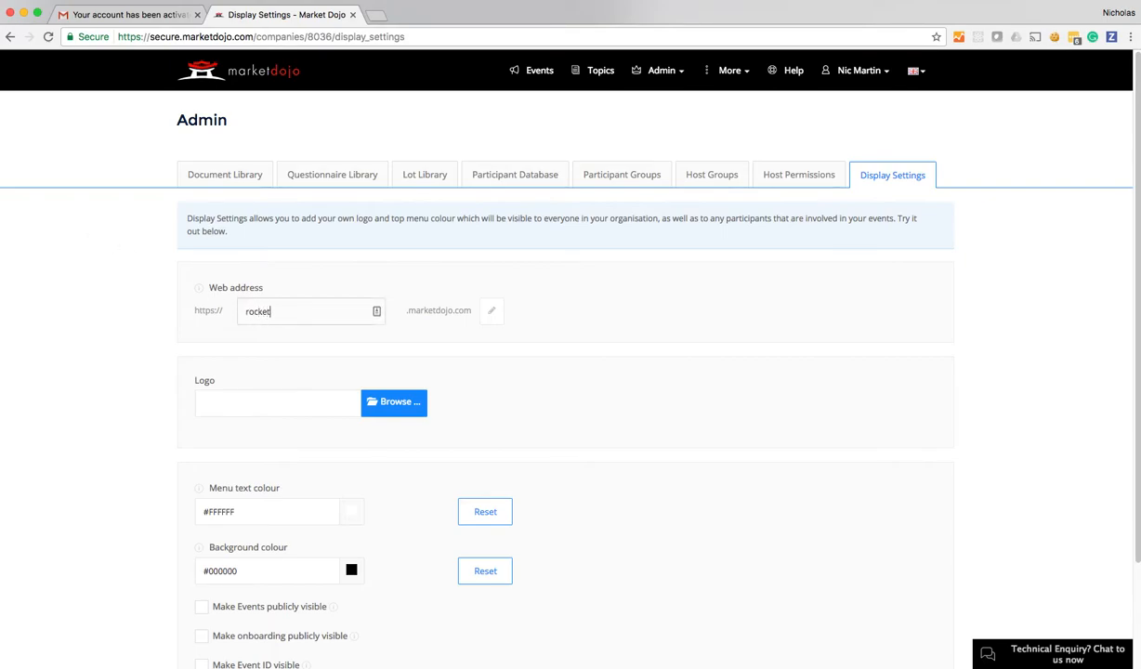
text(-company)
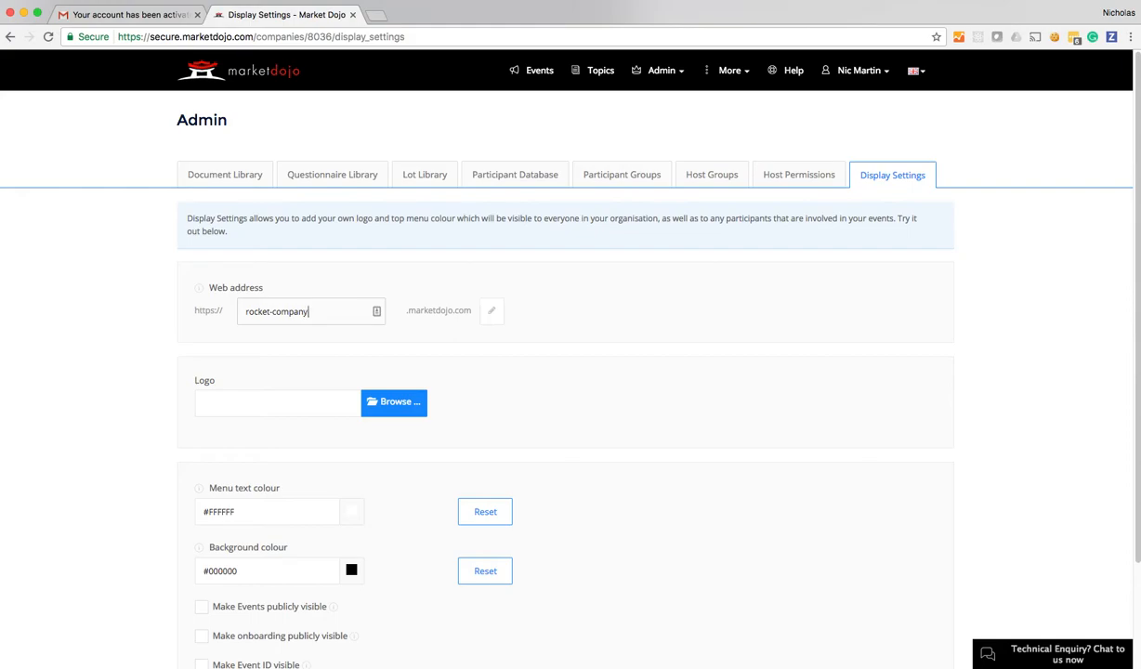
mouse_move(362, 268)
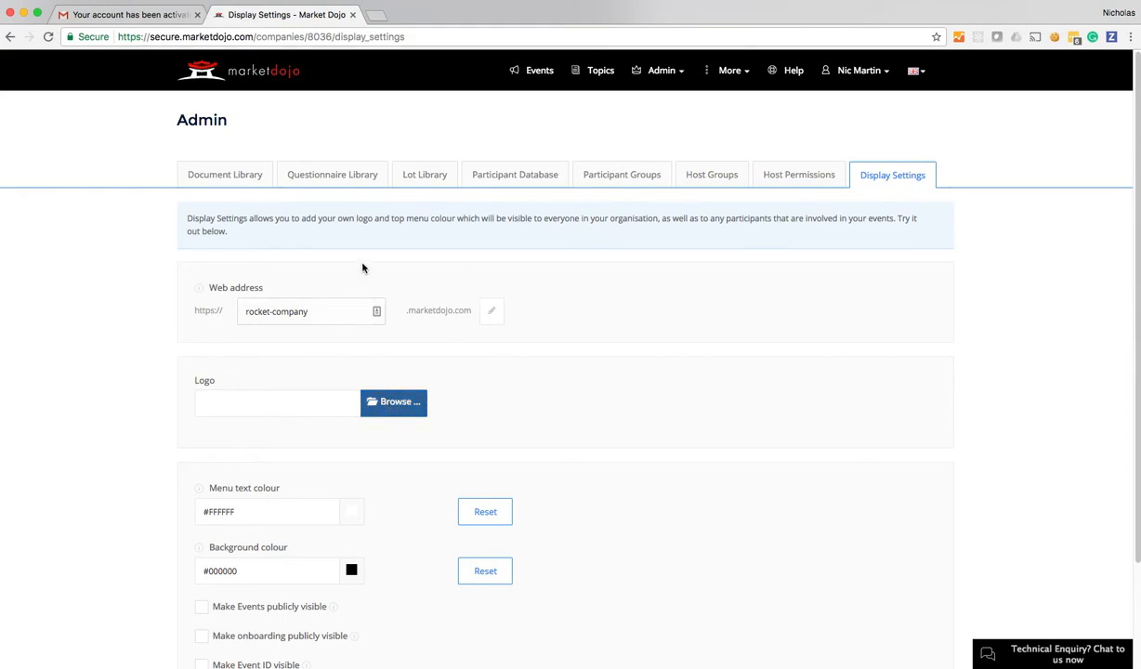
Upload rocket-logo.gif as the organisation logo and start editing the menu text colour.
click(394, 402)
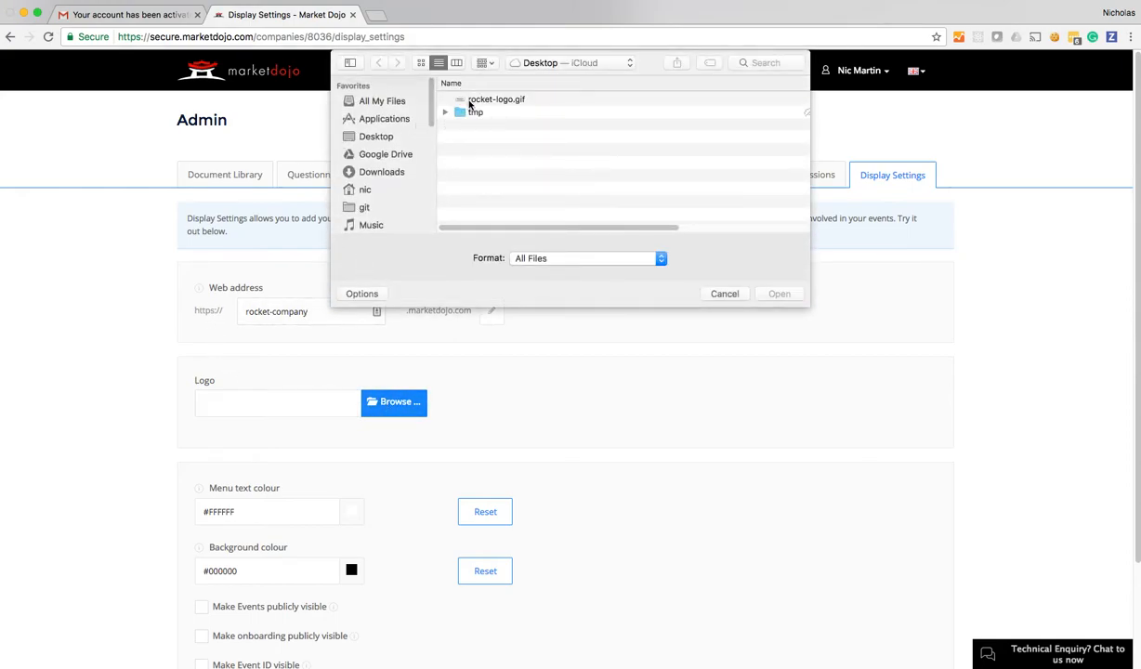
click(779, 294)
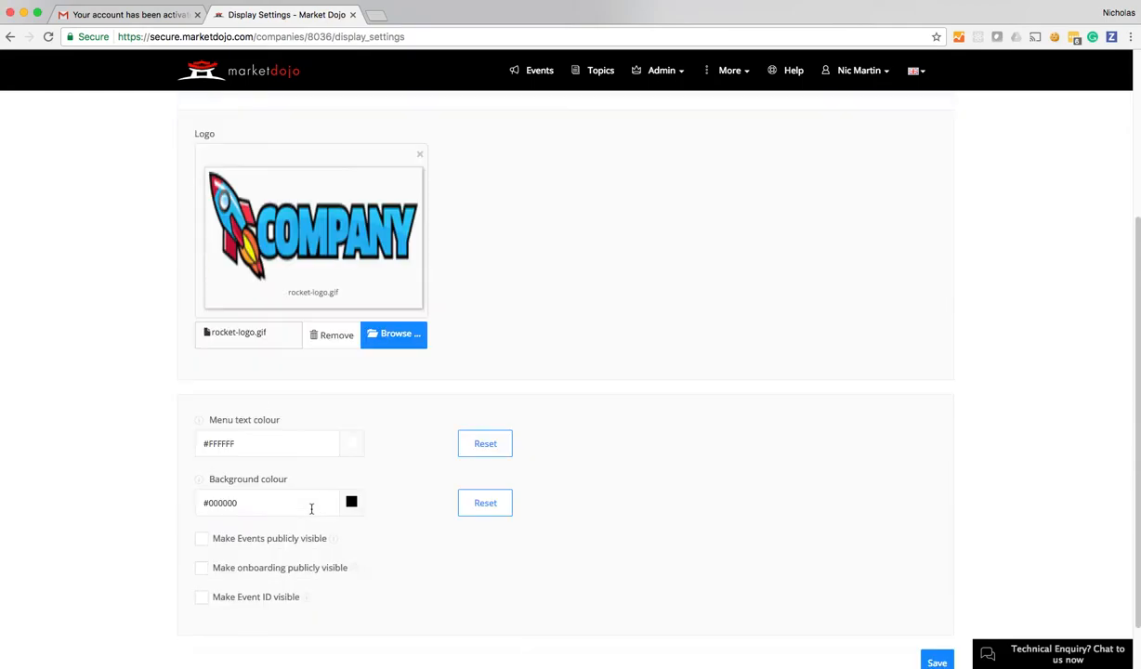
click(268, 442)
text(#0D9FE3)
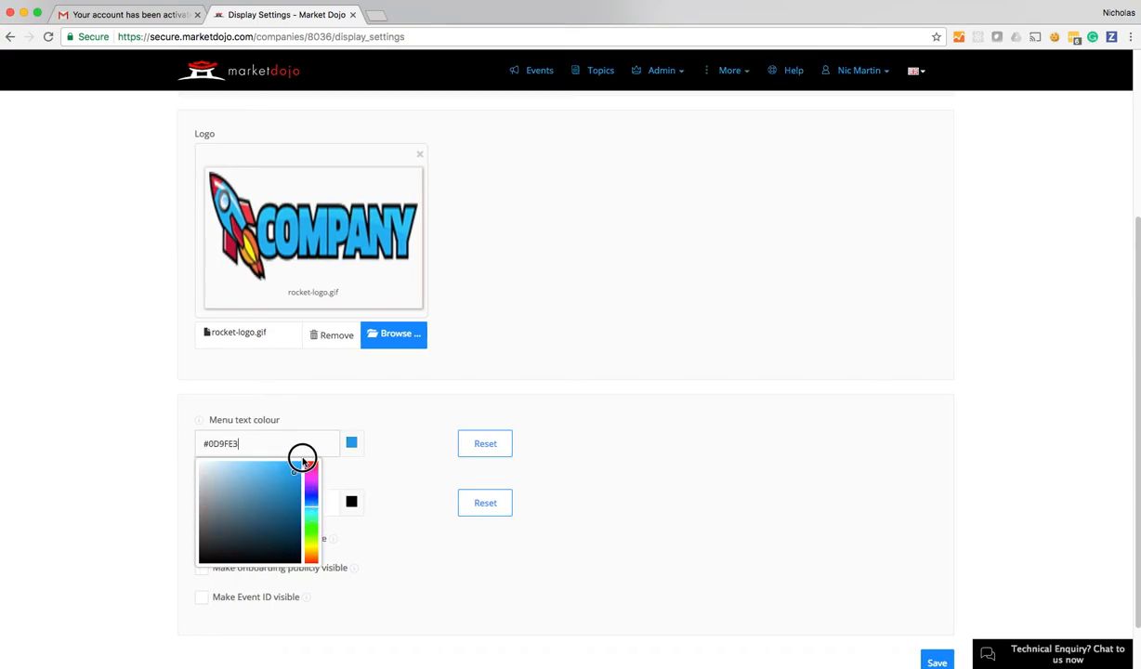
Set the menu text colour to #03A9FF and the header background to #FFFFFF.
click(299, 461)
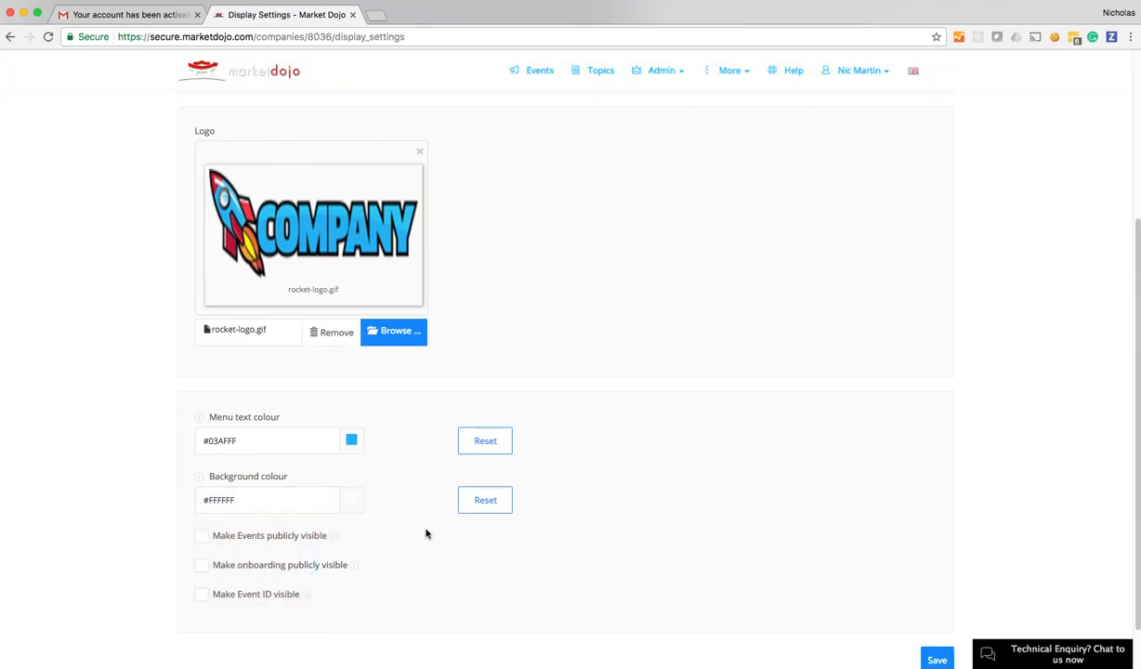
scroll(down, 3)
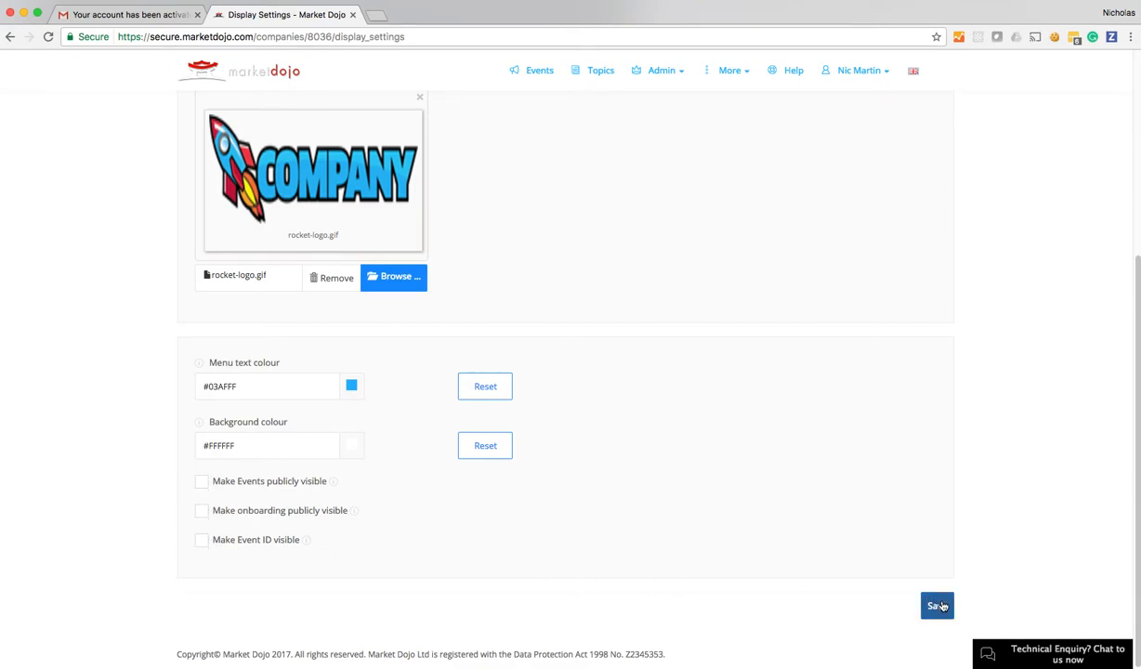
Save the branding and confirm the dashboard now runs at rocket-company.marketdojo.com.
click(937, 606)
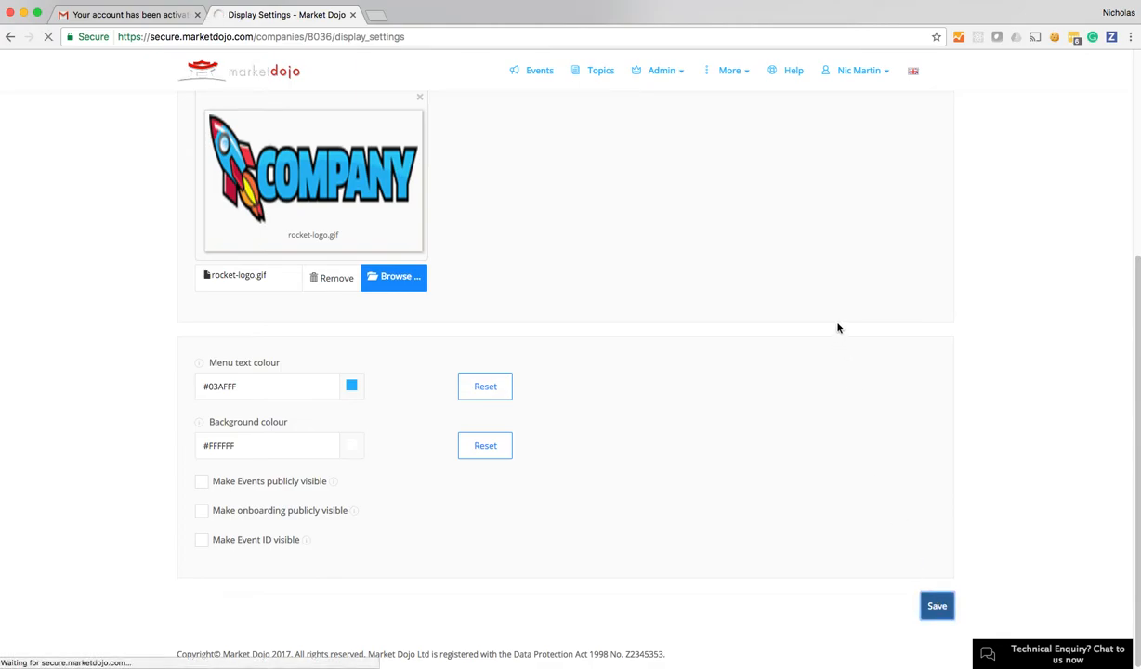
click(937, 606)
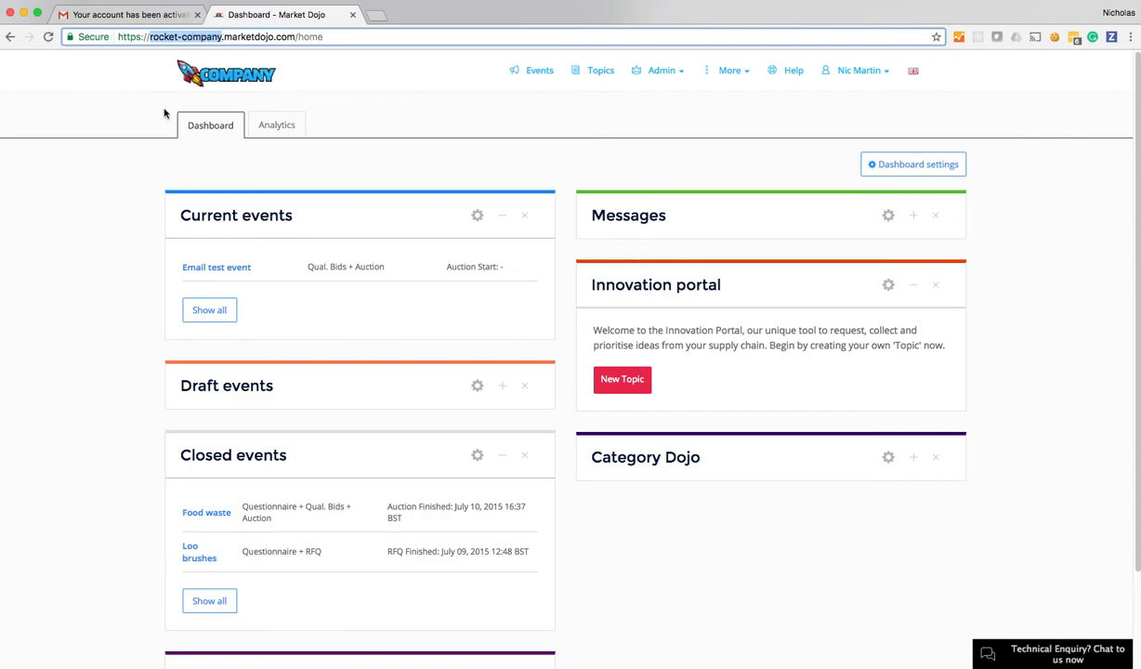
click(298, 37)
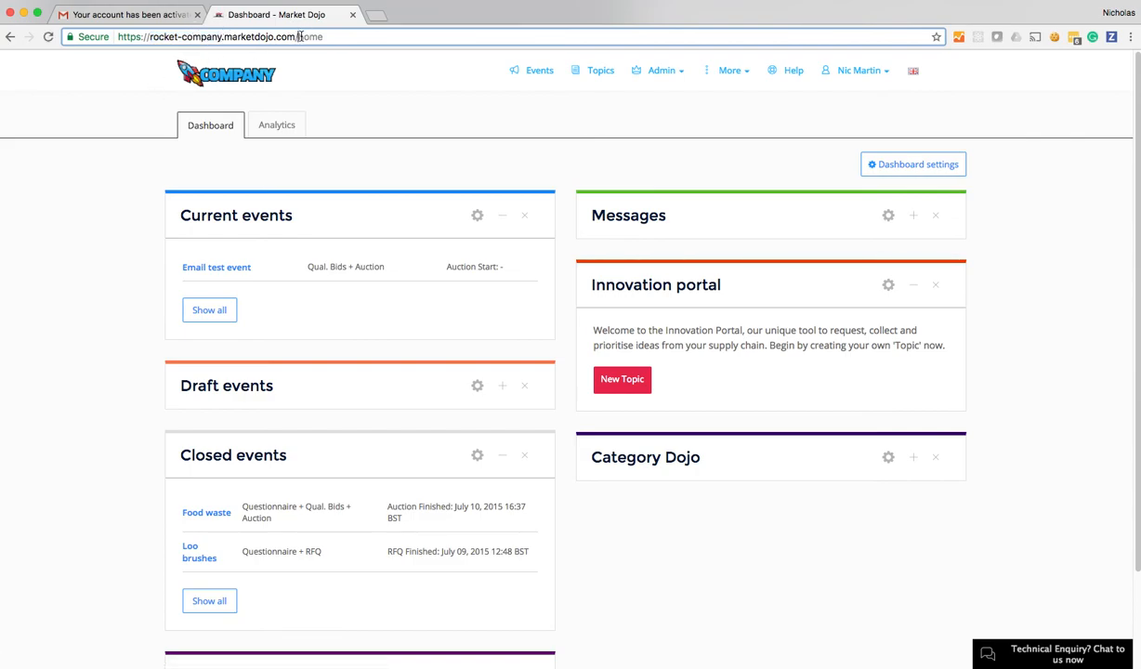